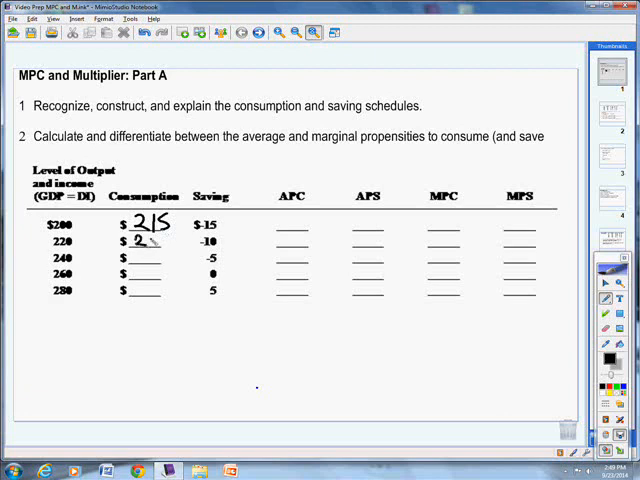
# Handwrite consumption values 230, 245, 260 and 275 below the 215 entry
pyautogui.write('30')
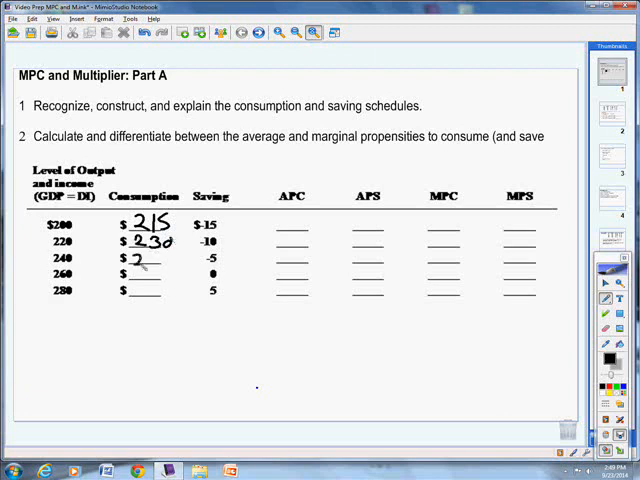
pyautogui.write('245')
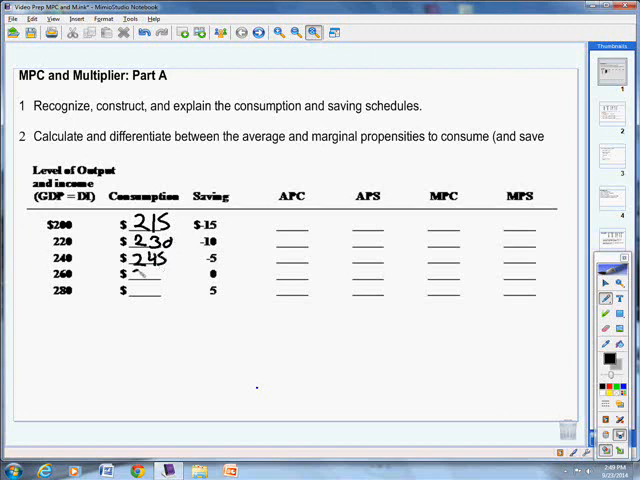
pyautogui.write('260')
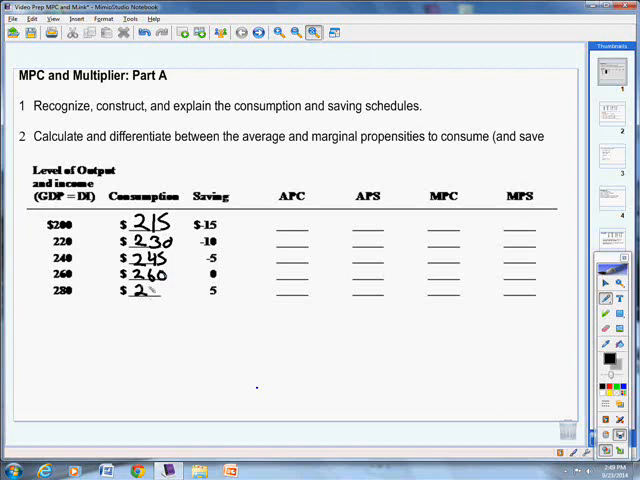
pyautogui.write('275')
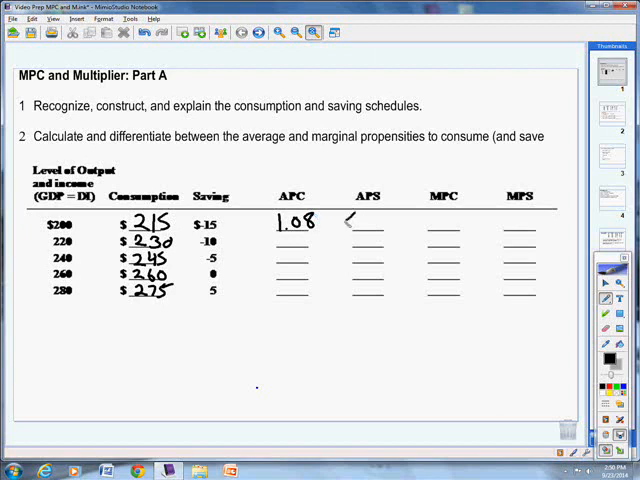
# Write APC answers 1.08, 1.04, 1.02 and 1 with APS entries (.08), (.04), (.02)
pyautogui.write('<.08)')
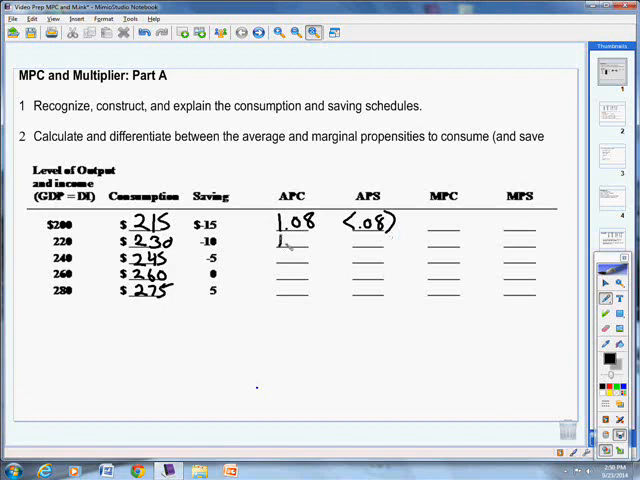
pyautogui.write('1.04')
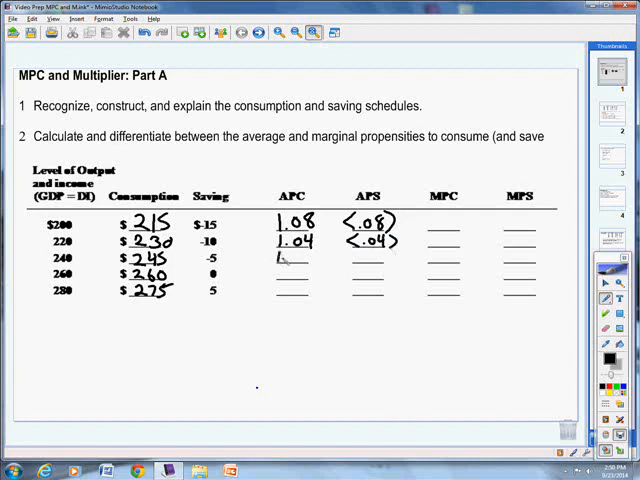
pyautogui.write('1.02')
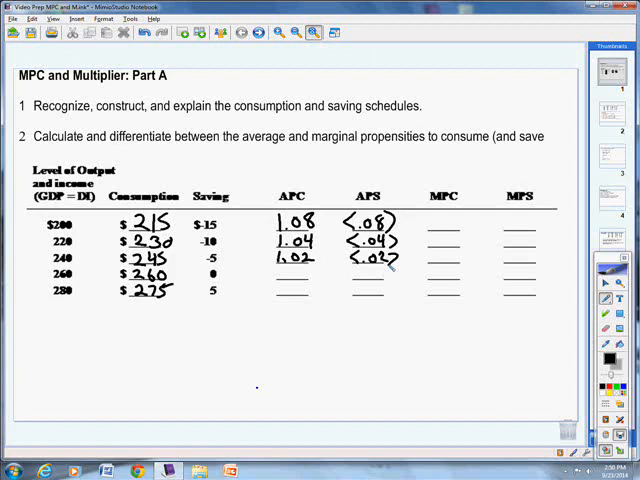
pyautogui.write('1')
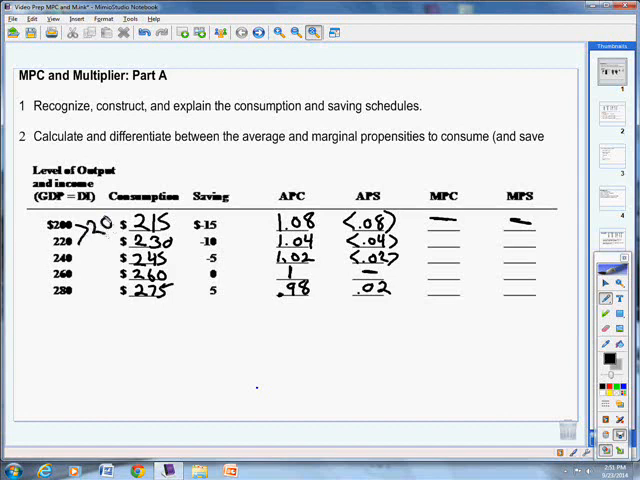
# Annotate the income change and write MPC .75 and MPS .25 in the 220 row
pyautogui.write('7')
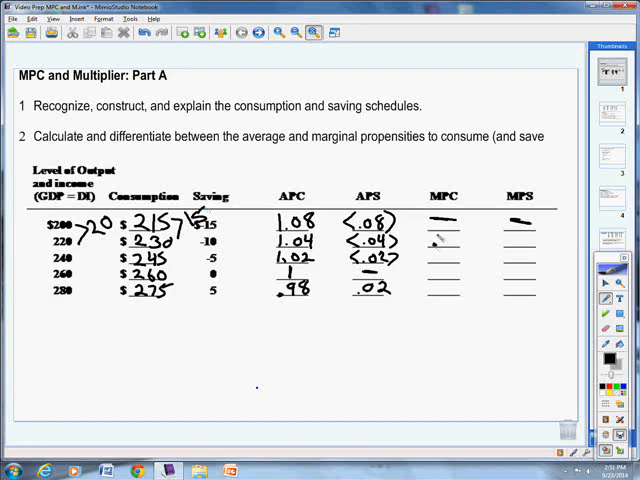
pyautogui.write('.75')
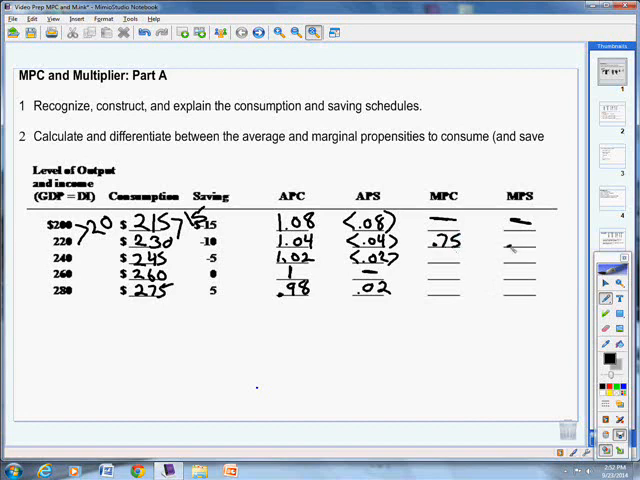
pyautogui.write('.25')
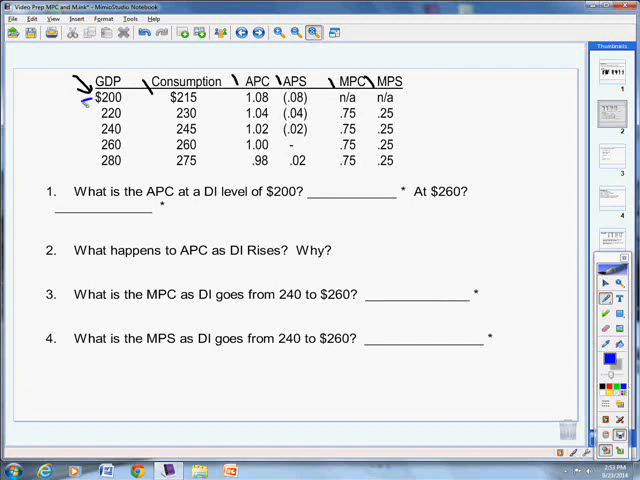
# Answer question 1 with 1.08 and draw two downward trend arrows along the table
pyautogui.write('1.S')
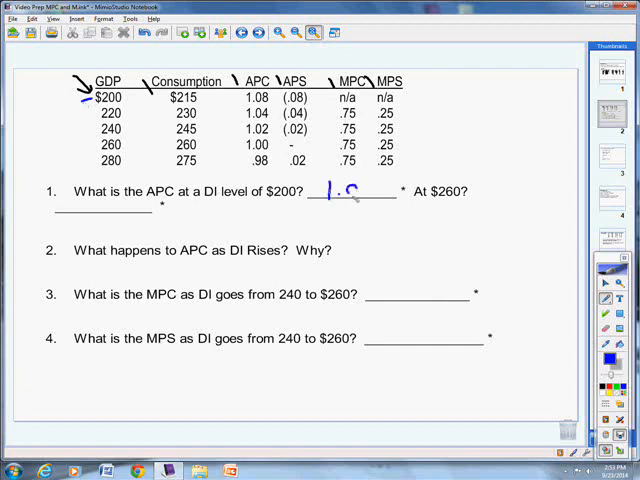
pyautogui.write('1.08')
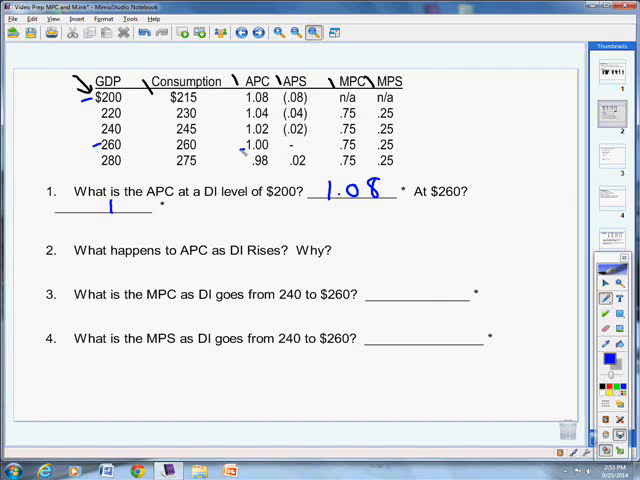
pyautogui.moveTo(128, 110); pyautogui.dragTo(128, 155)
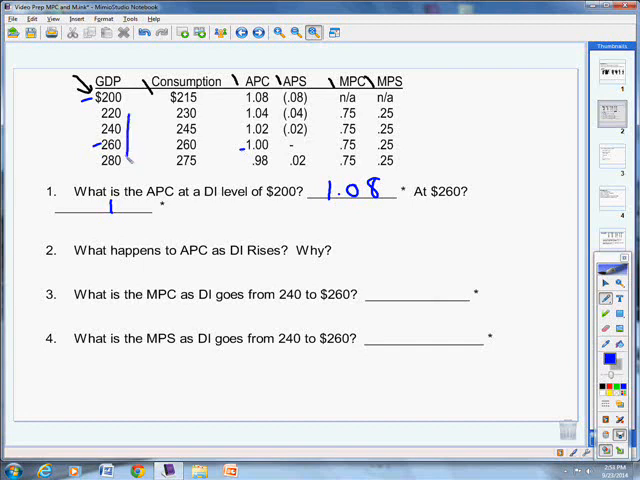
pyautogui.moveTo(235, 97); pyautogui.dragTo(237, 160)
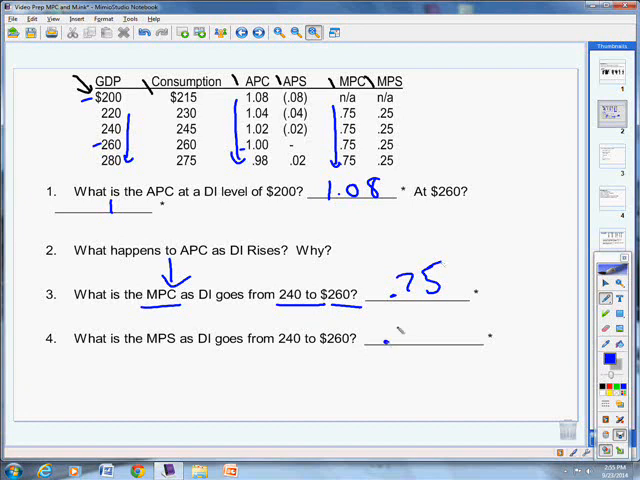
# Write .25 for the MPS question and go to the determinants slide
pyautogui.write('.25')
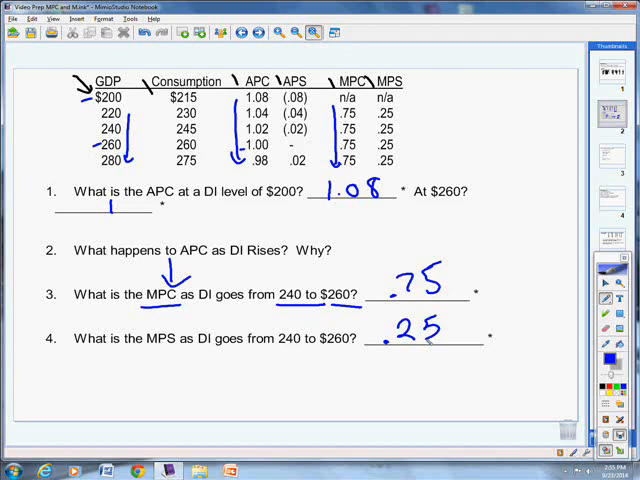
pyautogui.click(611, 158)
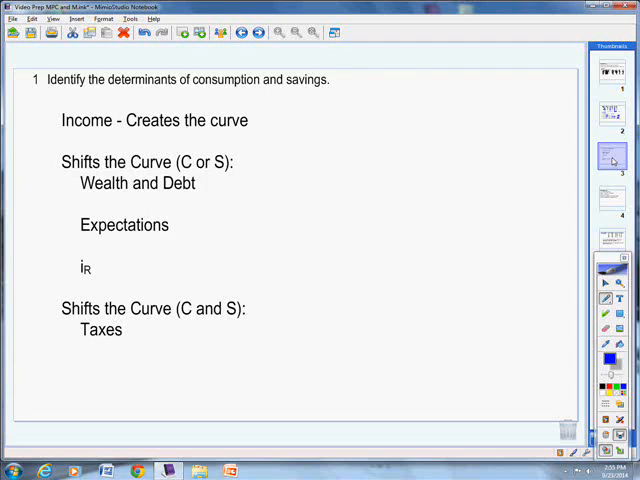
# Underline Income, Wealth and Debt, and Expectations and iR on the determinants page
pyautogui.moveTo(57, 134); pyautogui.dragTo(118, 128)
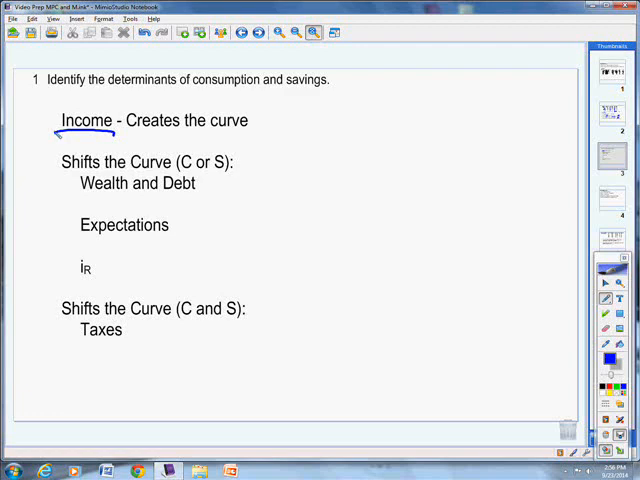
pyautogui.moveTo(75, 198); pyautogui.dragTo(128, 200)
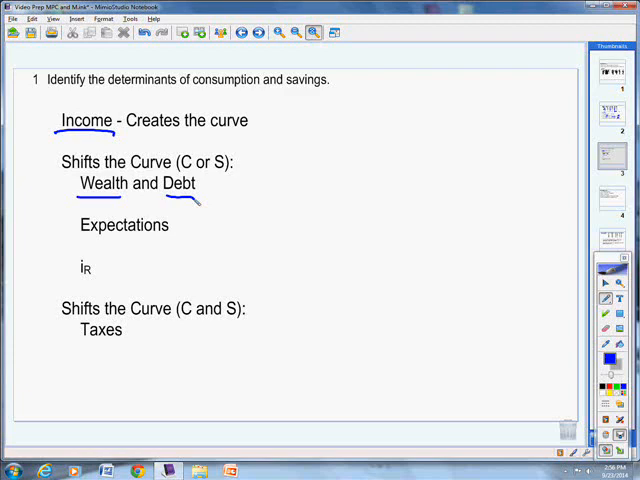
pyautogui.moveTo(78, 240); pyautogui.dragTo(155, 238)
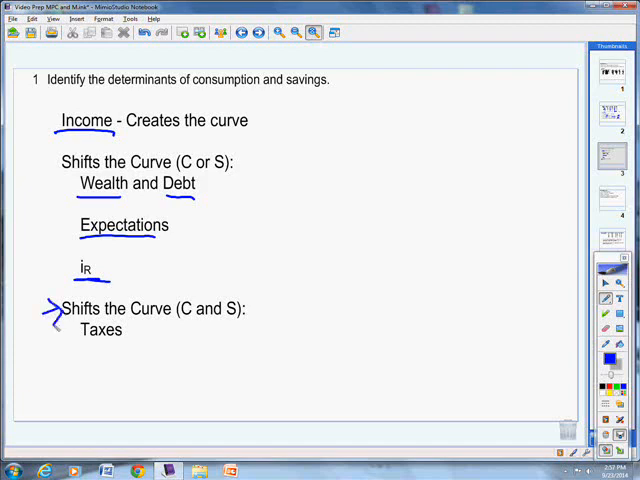
# Bracket the C-or-S determinants, note T↑ C↓ S↓, and begin the T↓ note
pyautogui.moveTo(178, 323); pyautogui.dragTo(250, 323)
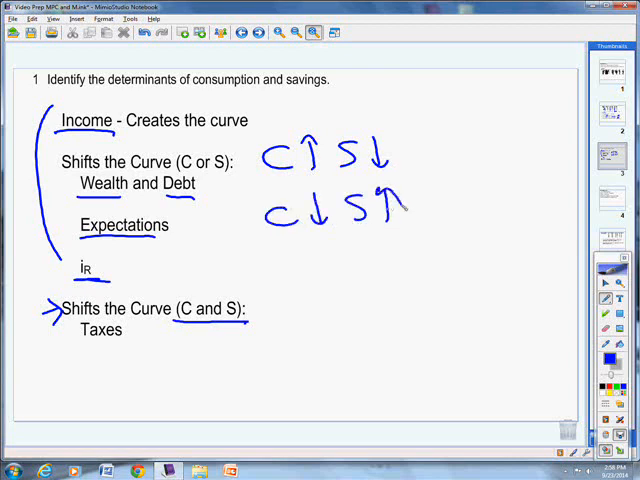
pyautogui.moveTo(272, 300); pyautogui.dragTo(283, 373)
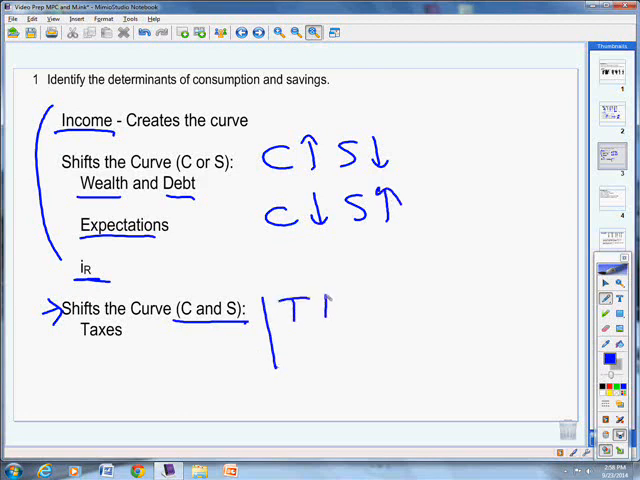
pyautogui.moveTo(320, 320); pyautogui.dragTo(335, 295)
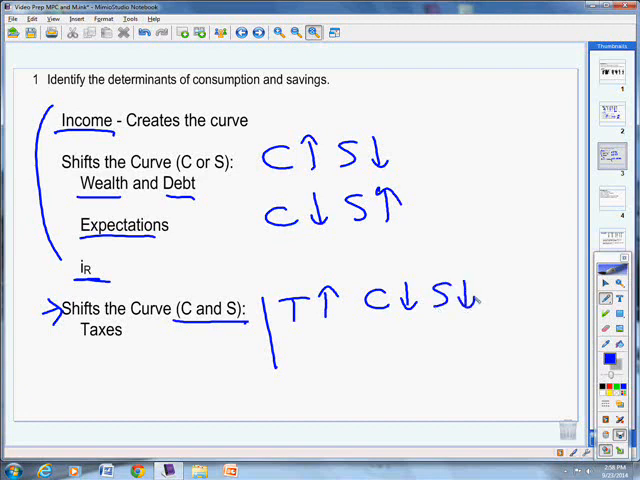
pyautogui.moveTo(415, 153); pyautogui.dragTo(450, 158)
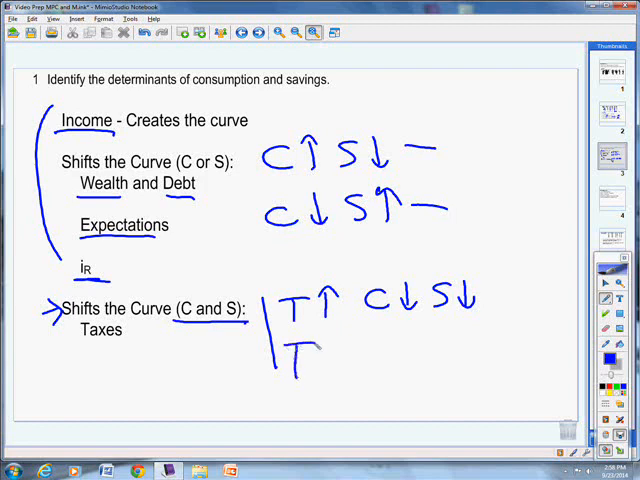
pyautogui.moveTo(330, 350); pyautogui.dragTo(345, 380)
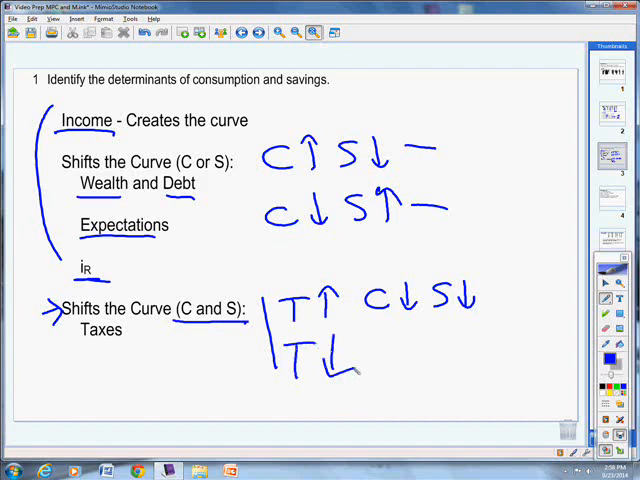